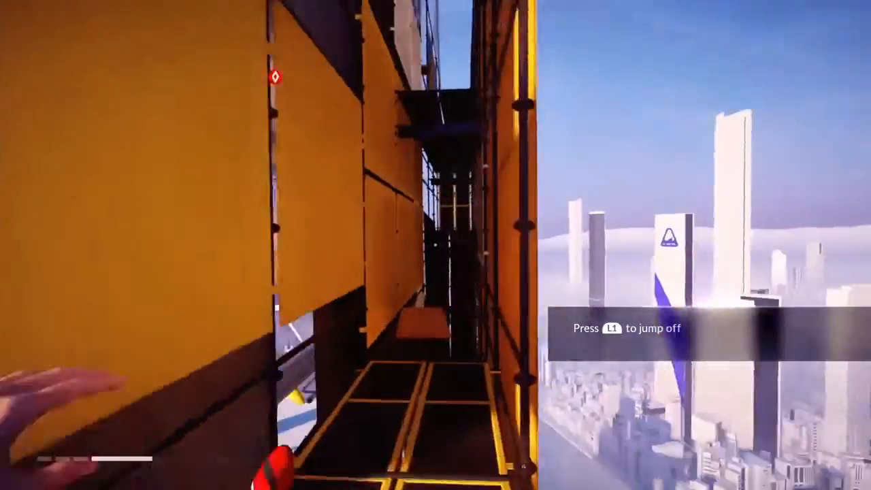
key("L1")
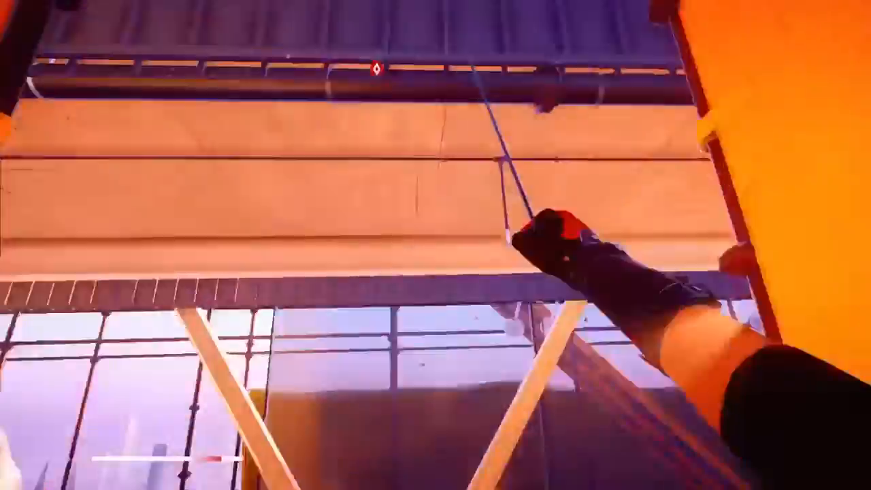
scroll("down", 3)
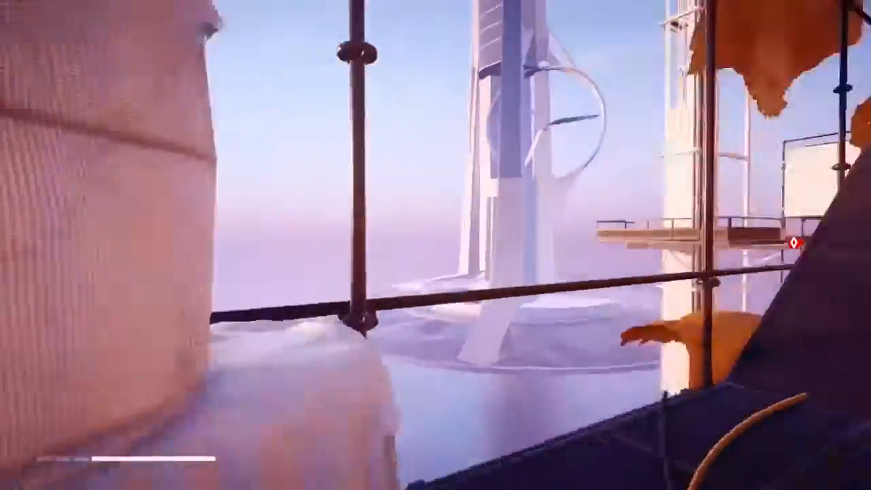
mouse_move(435, 245)
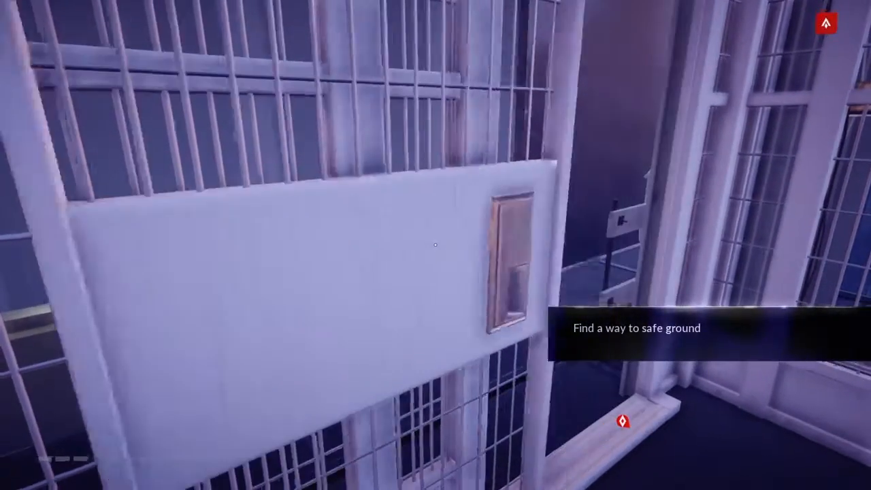
mouse_move(433, 248)
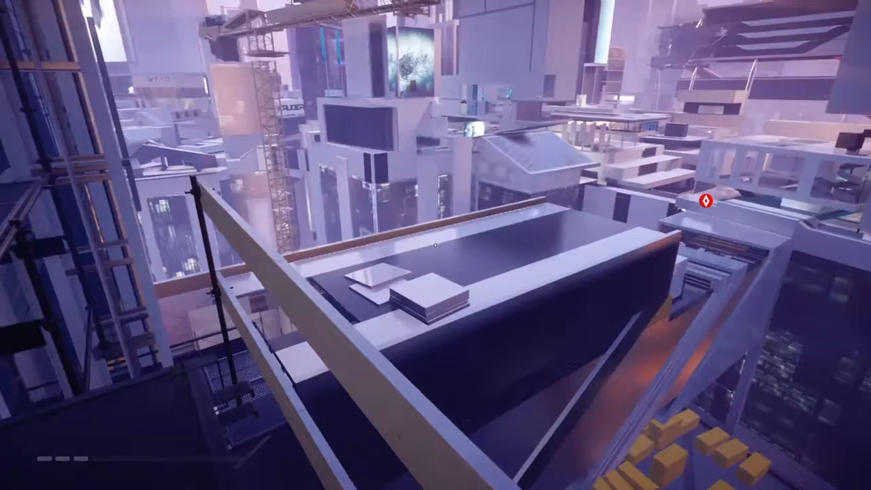
mouse_move(436, 245)
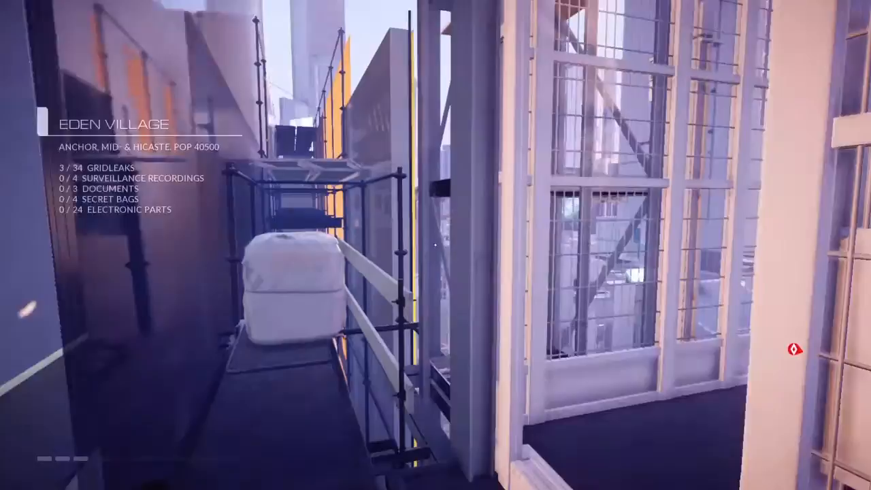
mouse_move(436, 245)
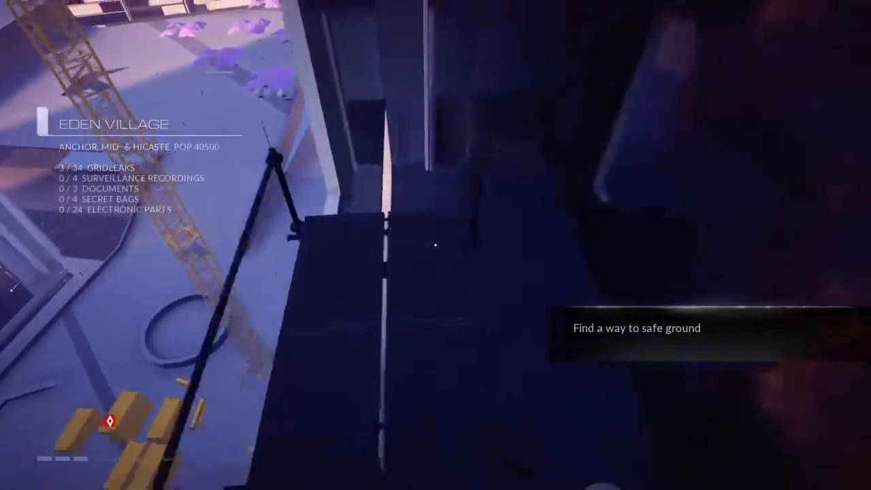
mouse_move(436, 245)
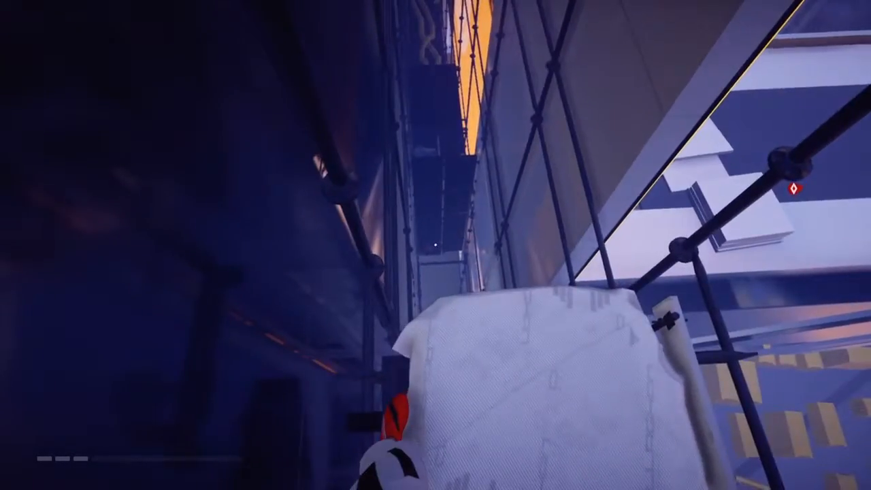
mouse_move(436, 245)
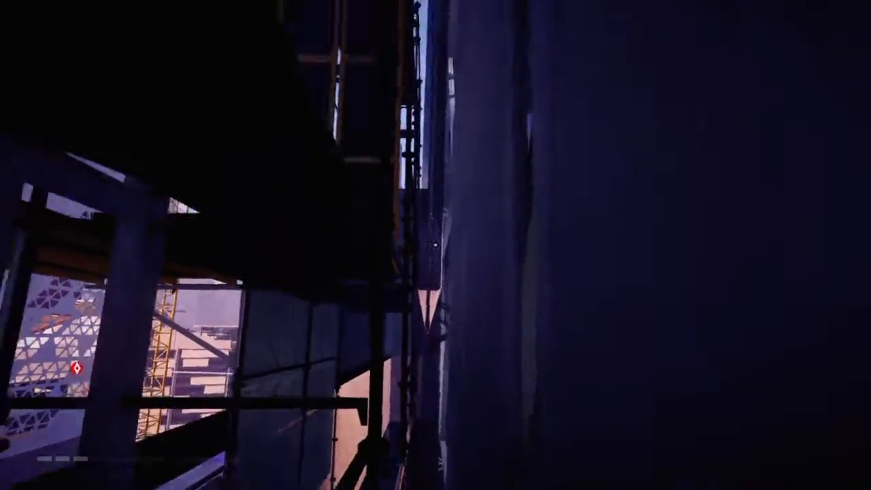
mouse_move(435, 245)
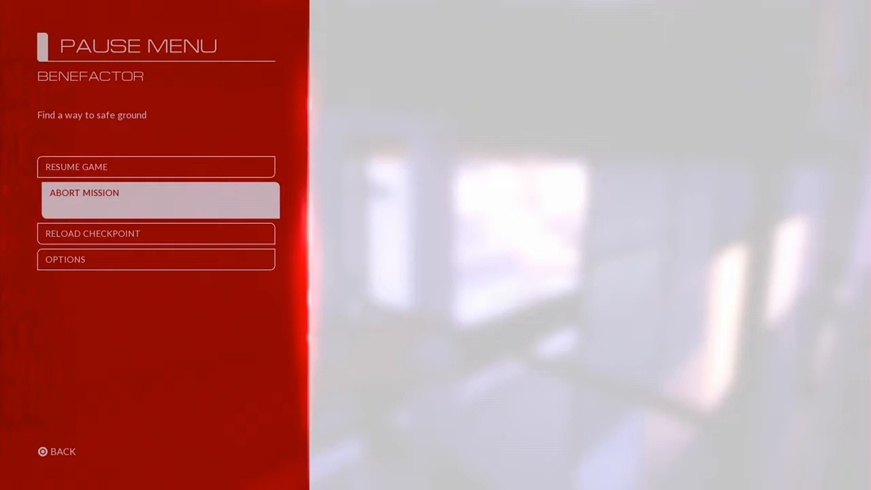
left_click(92, 234)
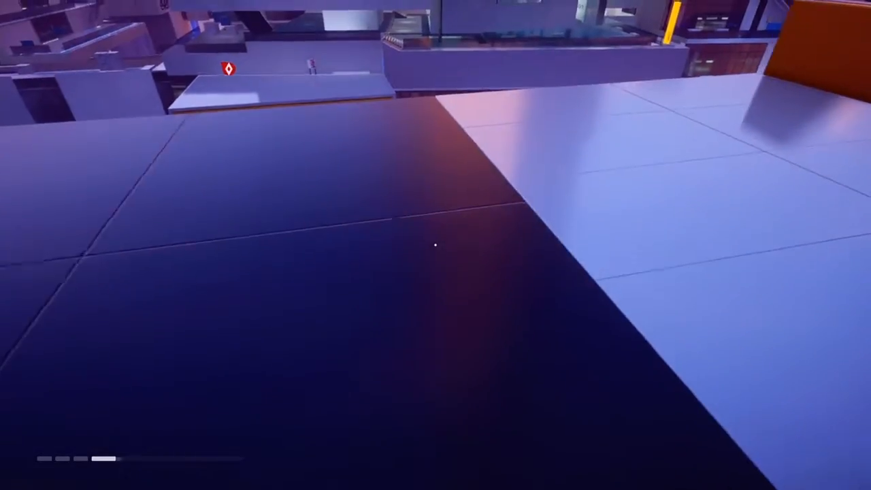
mouse_move(433, 242)
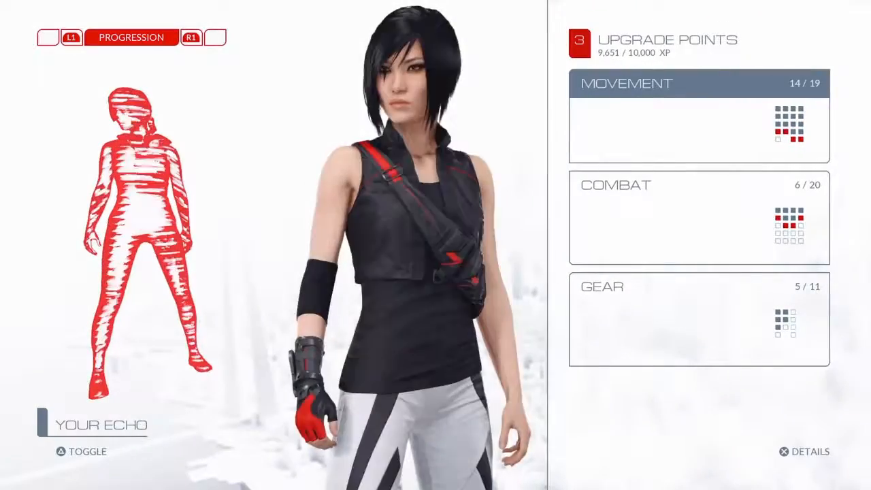
left_click(697, 84)
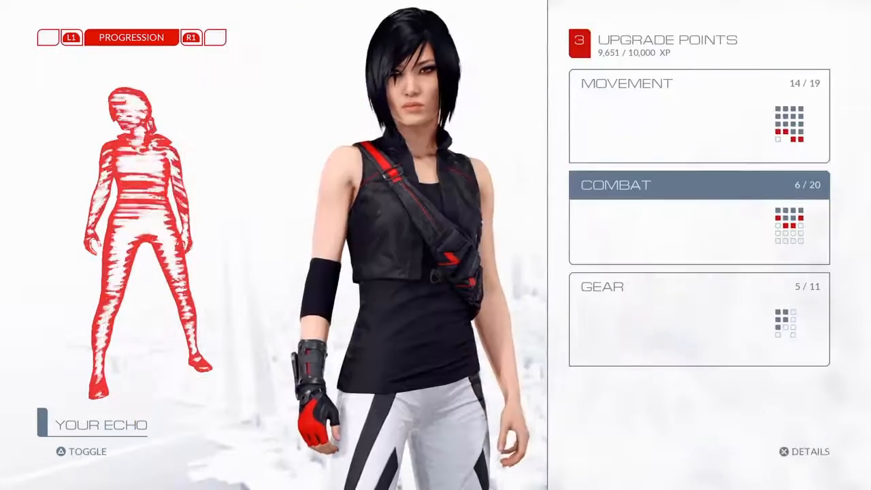
left_click(699, 186)
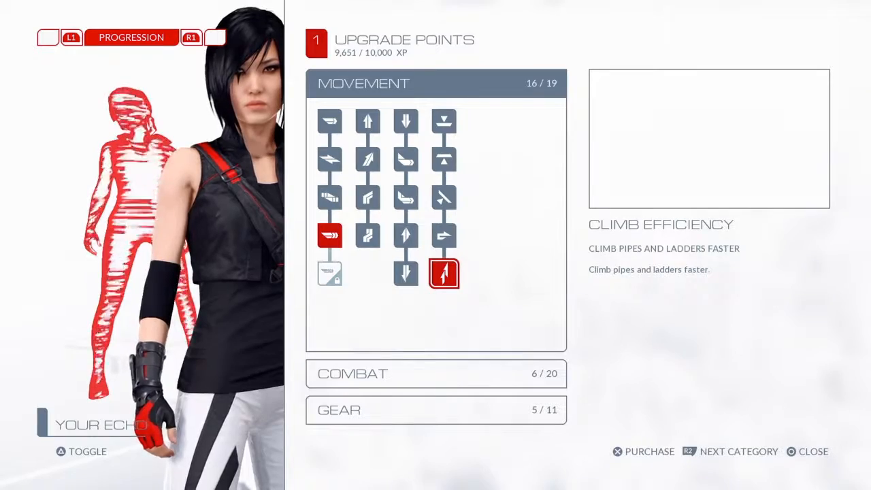
left_click(332, 234)
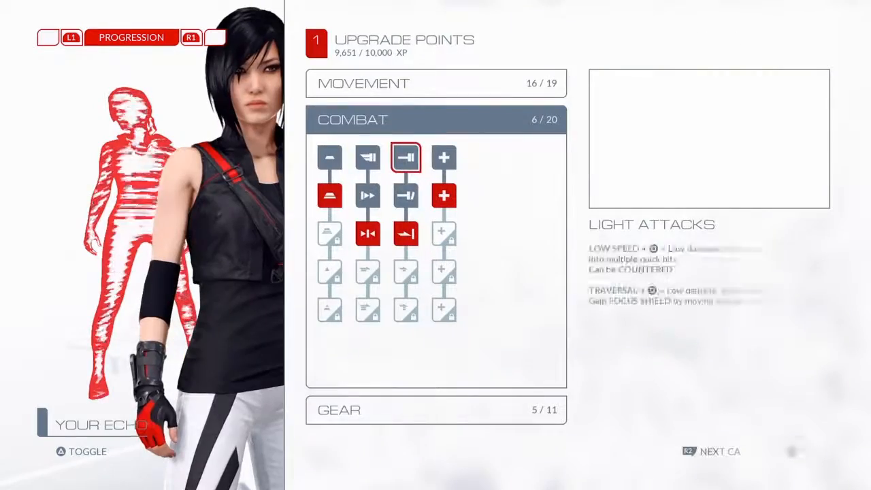
left_click(367, 234)
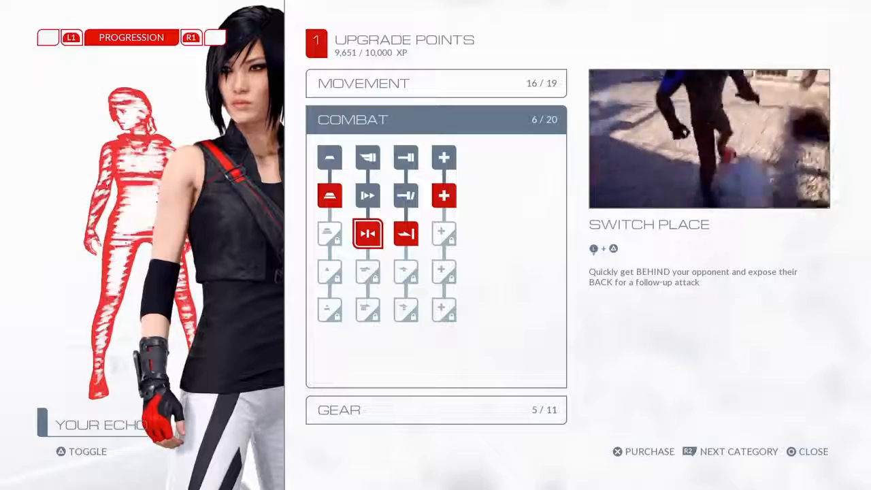
left_click(617, 453)
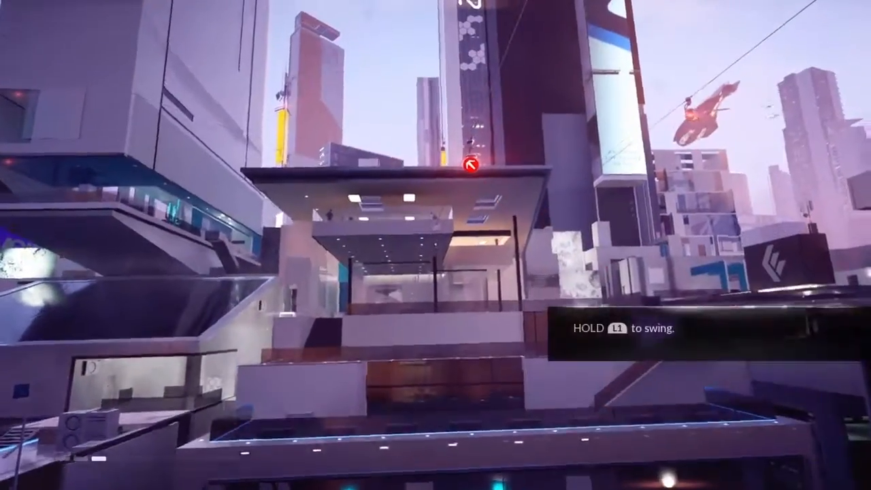
key("L1")
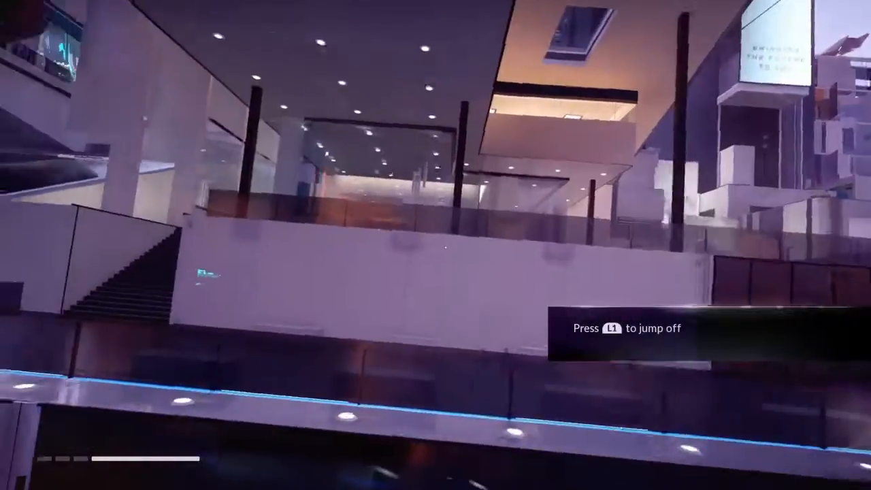